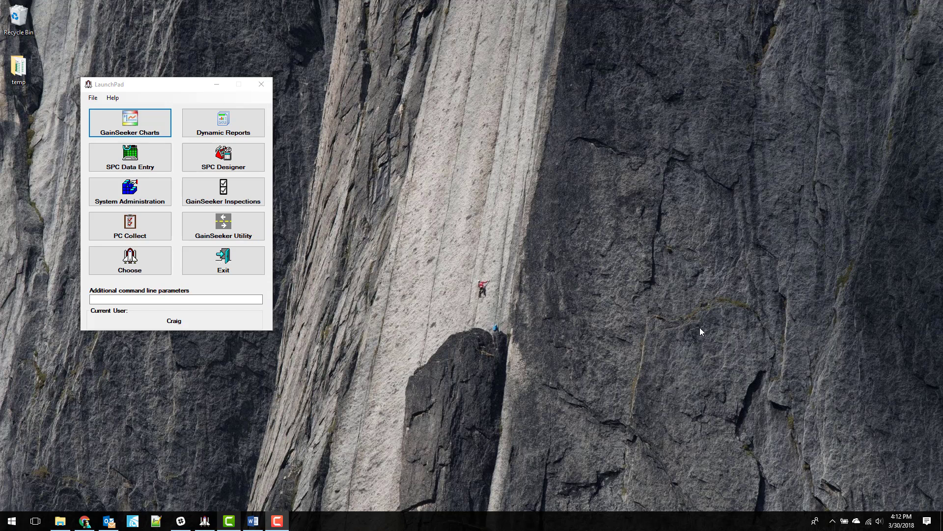
pyautogui.moveTo(677, 323)
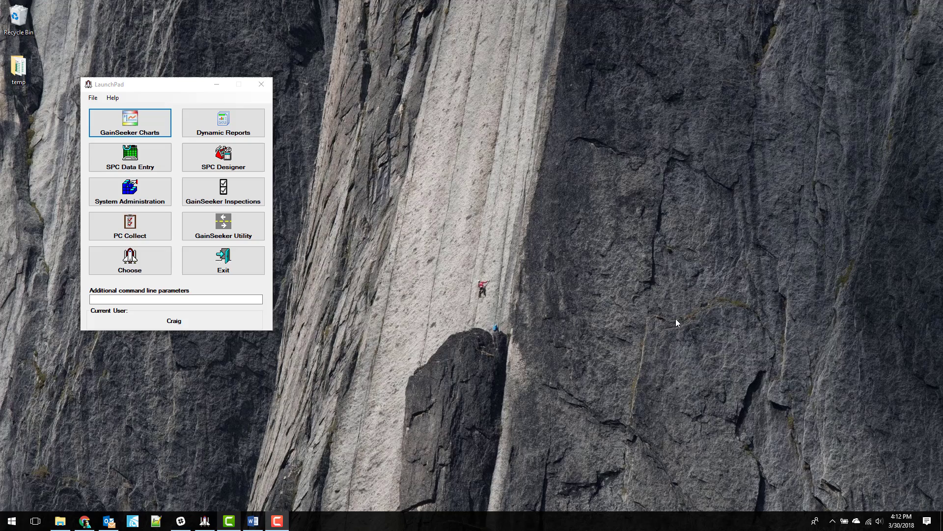
pyautogui.moveTo(164, 172)
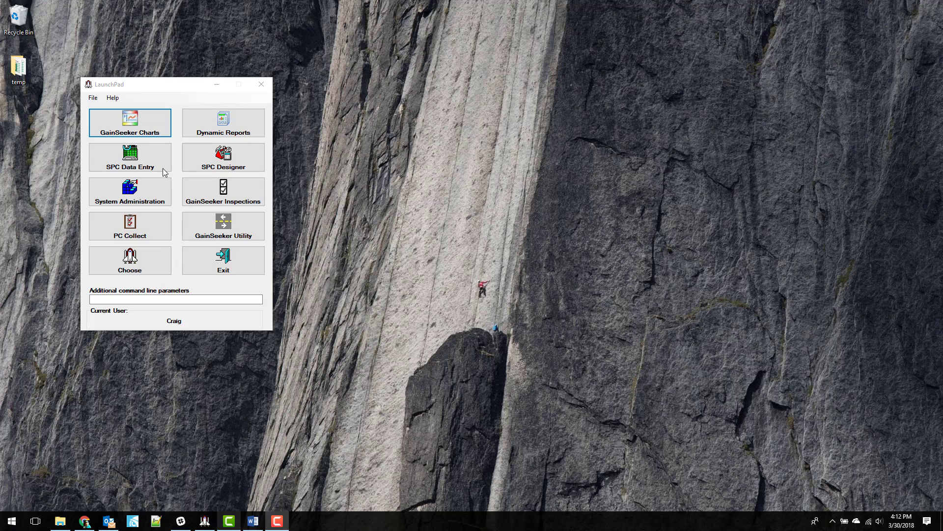
# Start the GainSeeker Charts module from the LaunchPad window.
pyautogui.click(129, 123)
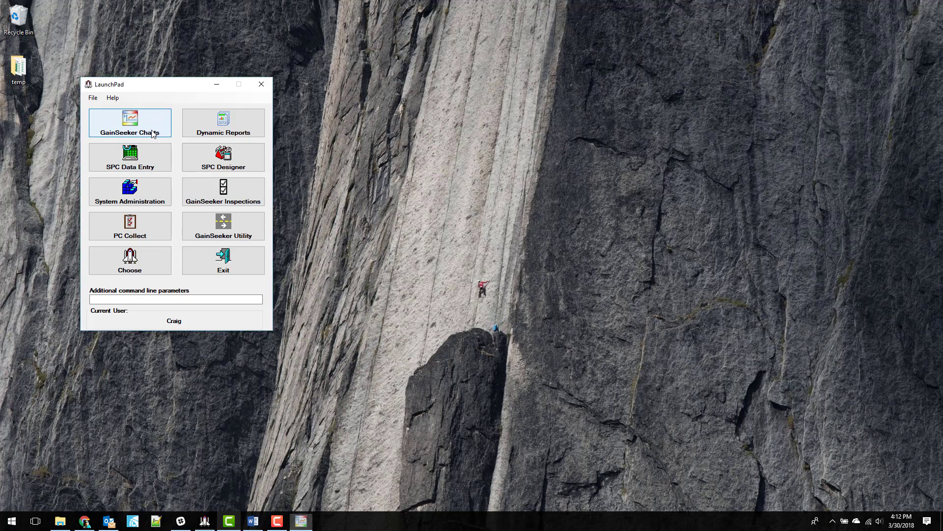
# Open the saved Production Audits dashboard from the Dashboards list.
pyautogui.click(129, 123)
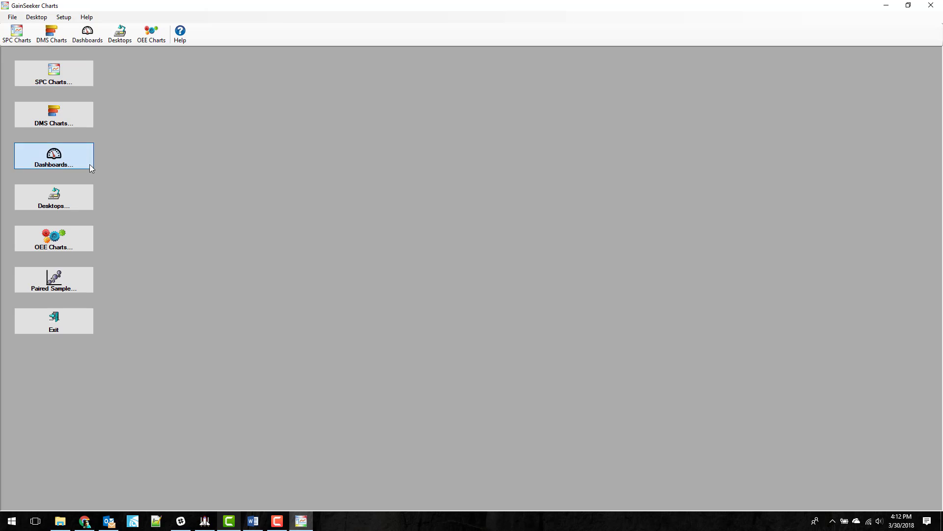
pyautogui.click(53, 156)
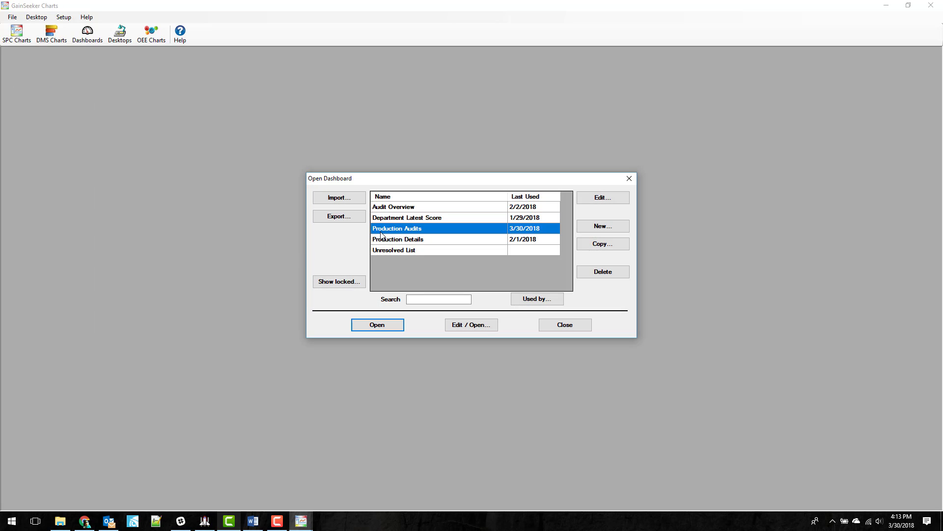
pyautogui.click(377, 325)
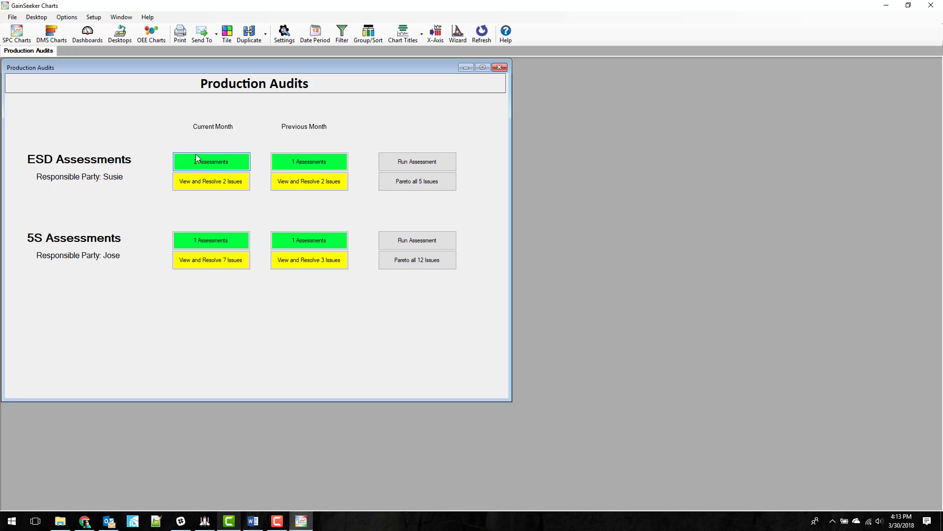
pyautogui.click(212, 161)
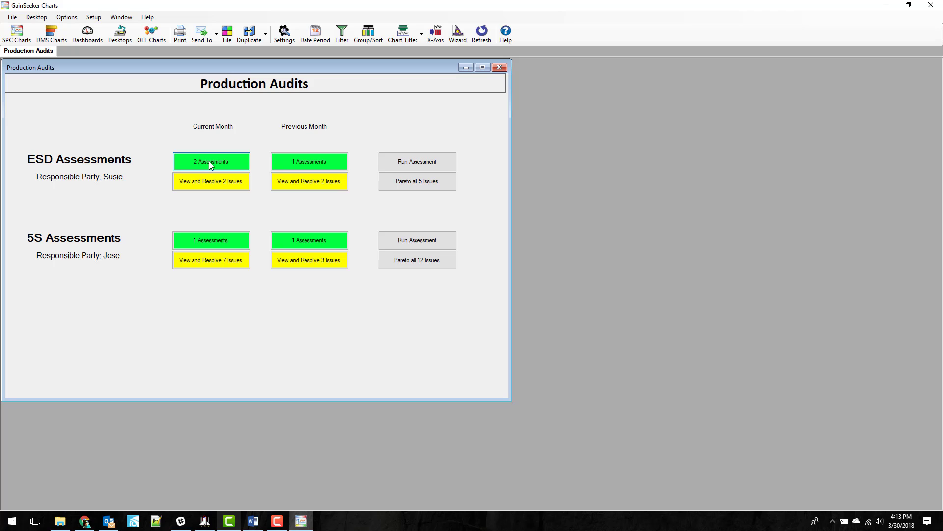
pyautogui.moveTo(204, 166)
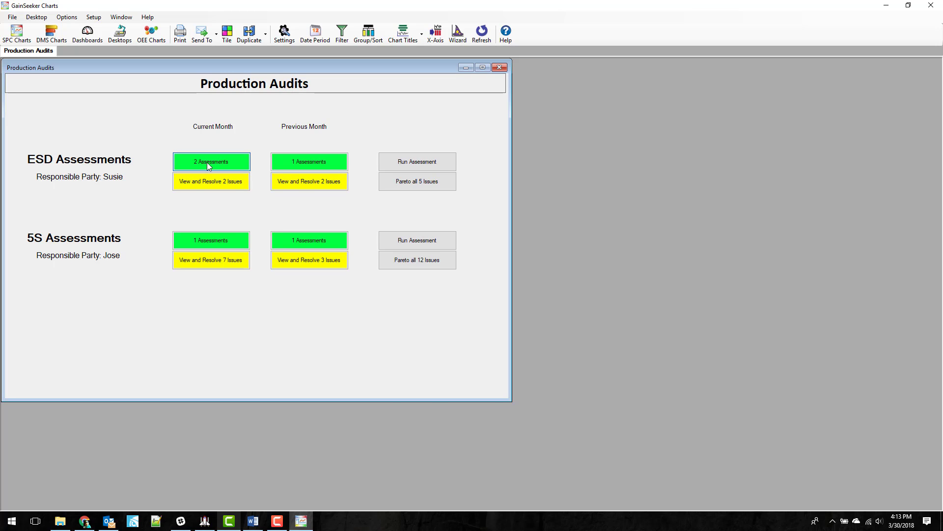
pyautogui.click(211, 161)
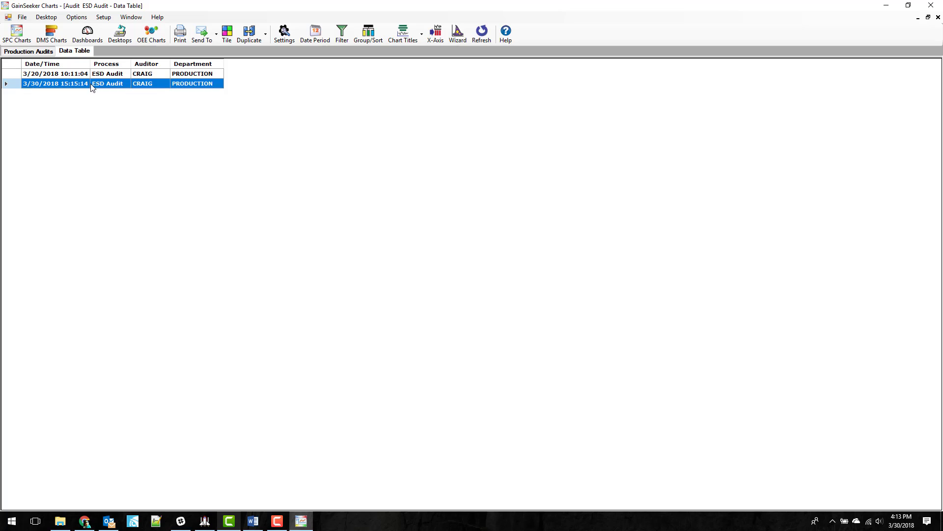
pyautogui.moveTo(138, 99)
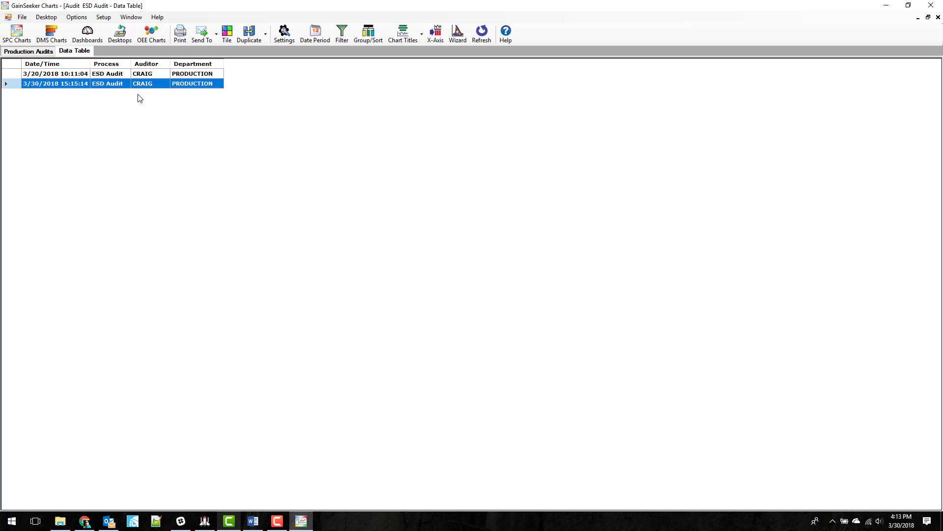
pyautogui.moveTo(153, 94)
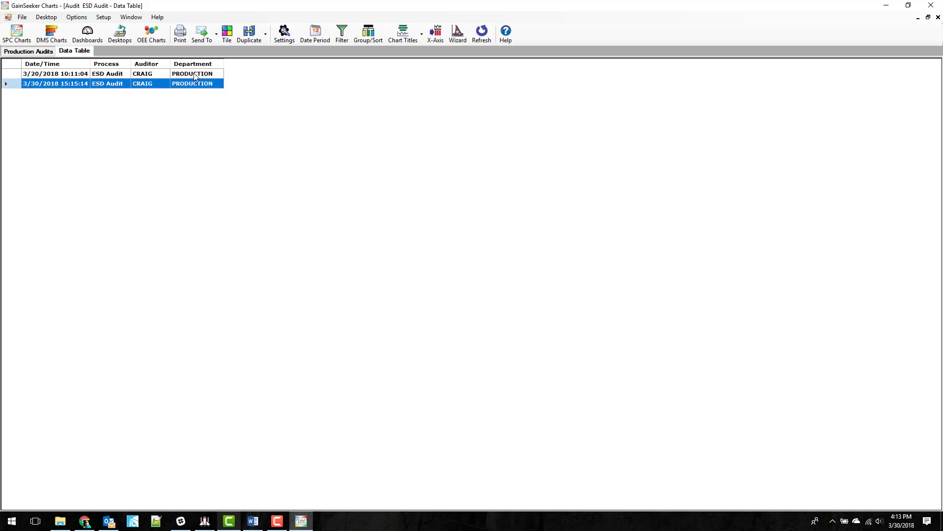
pyautogui.moveTo(247, 112)
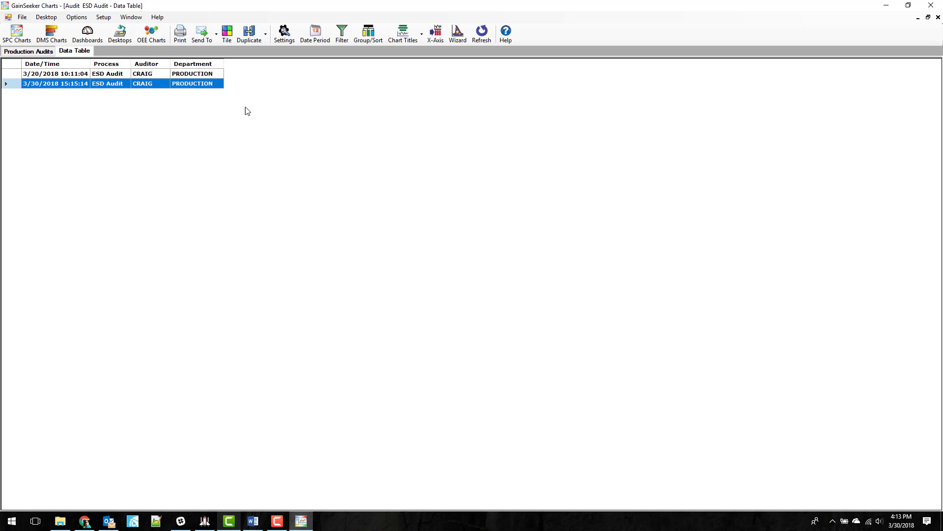
pyautogui.moveTo(354, 93)
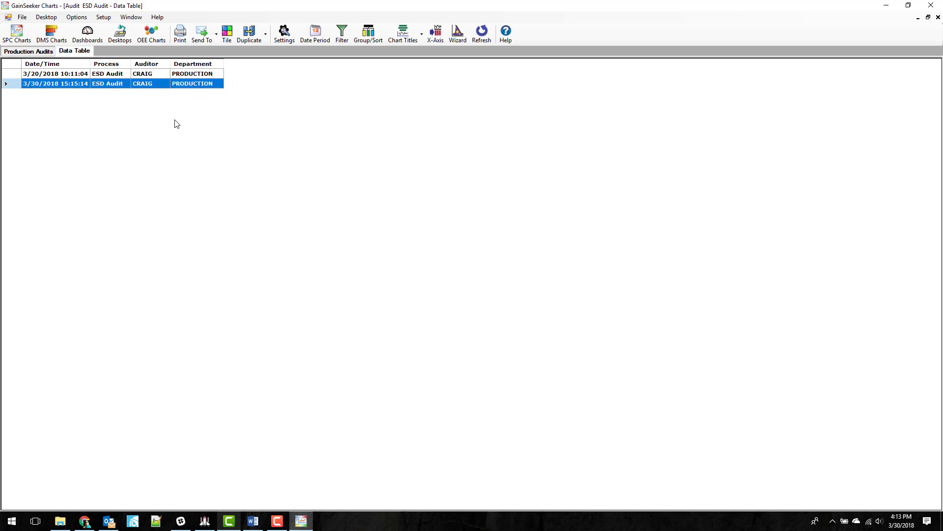
pyautogui.moveTo(74, 51)
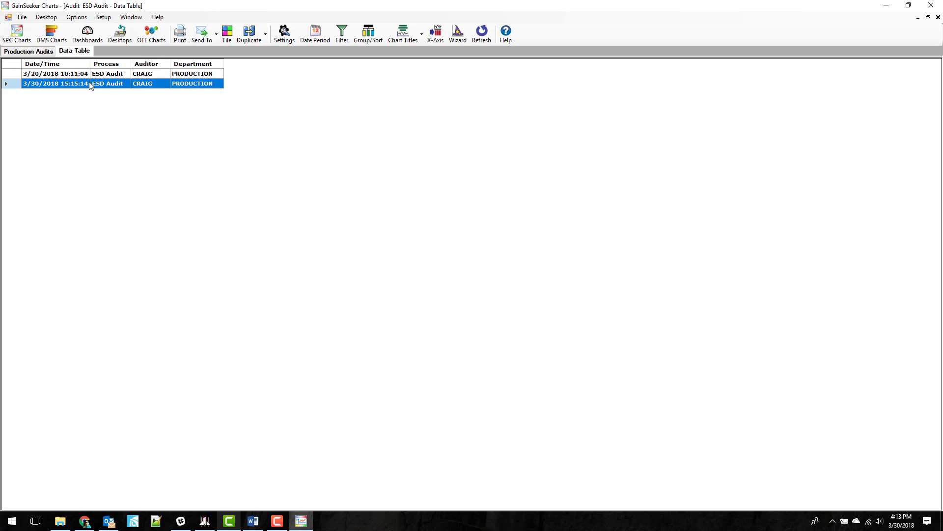
pyautogui.rightClick(74, 51)
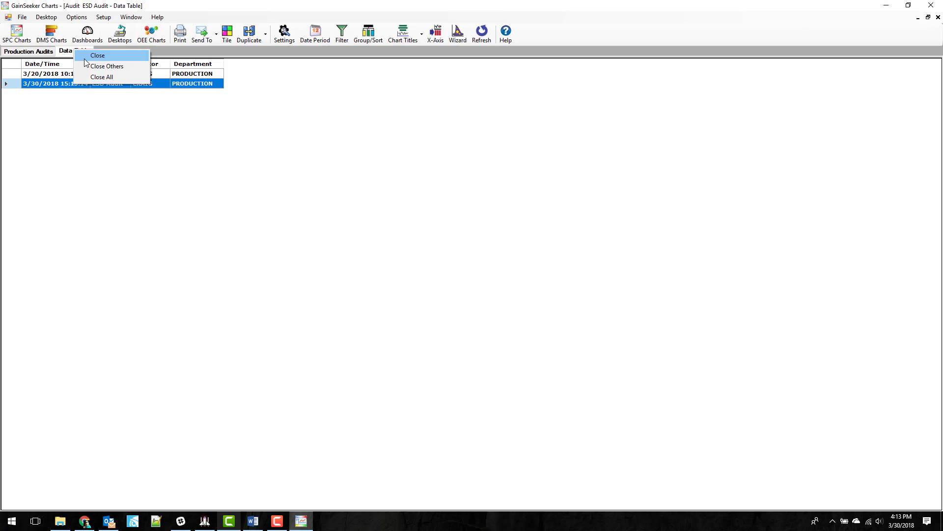
pyautogui.click(97, 54)
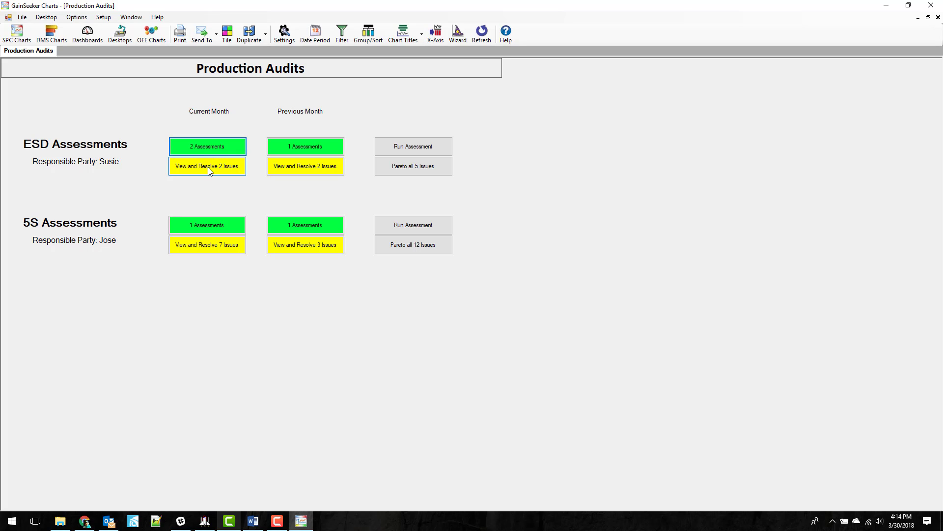
# Show the table of the two unresolved current-month ESD Assessment issues.
pyautogui.click(207, 166)
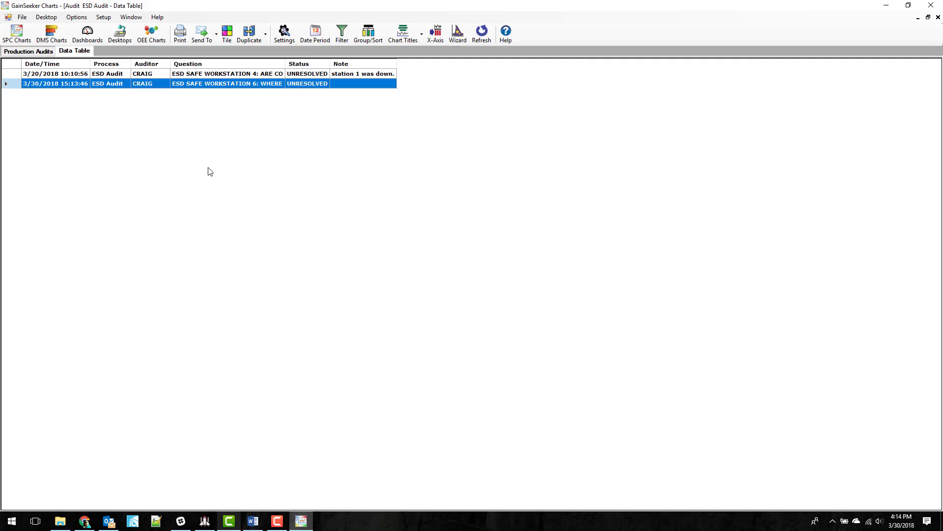
pyautogui.moveTo(226, 151)
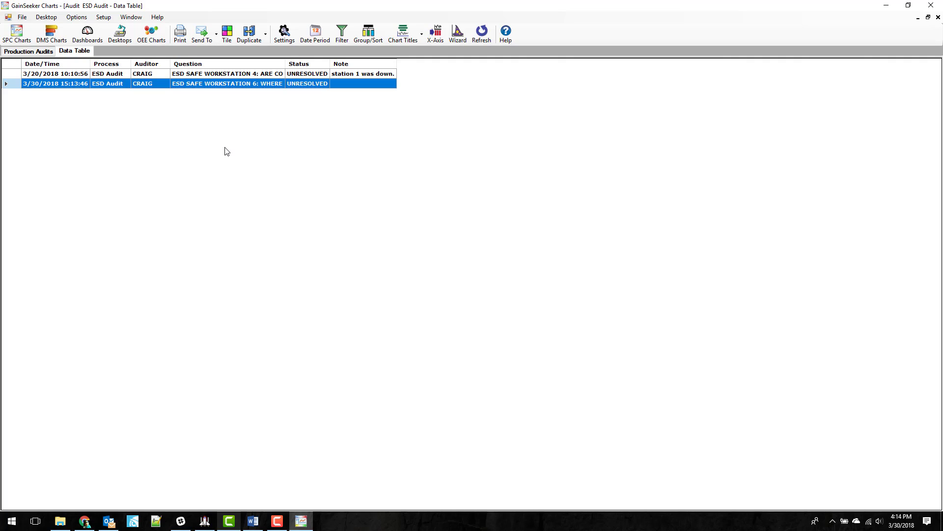
pyautogui.moveTo(131, 82)
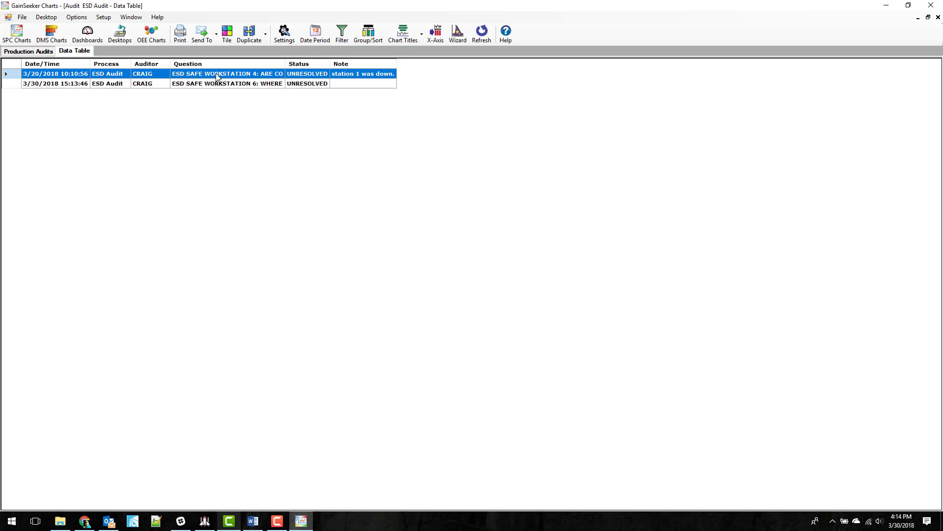
# Open the 3/20/2018 ESD issue record and change its Status to RESOLVED.
pyautogui.doubleClick(227, 73)
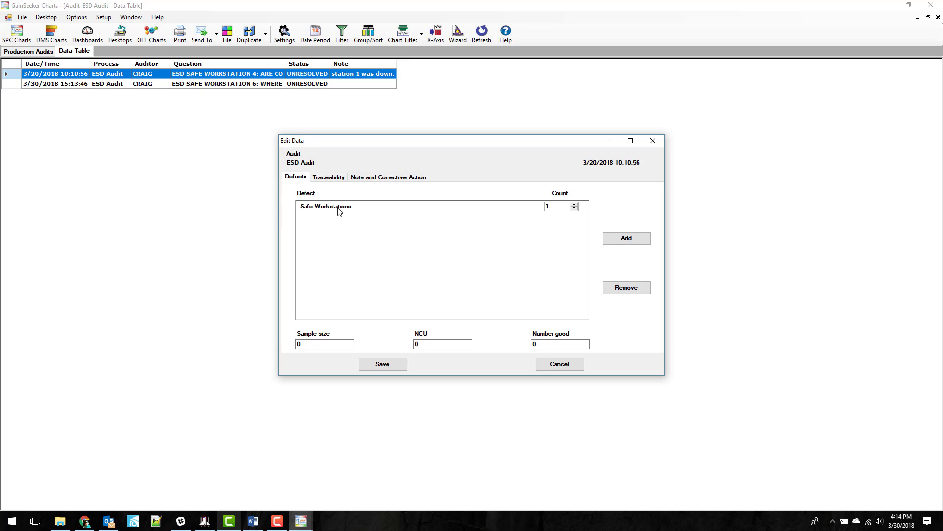
pyautogui.click(328, 177)
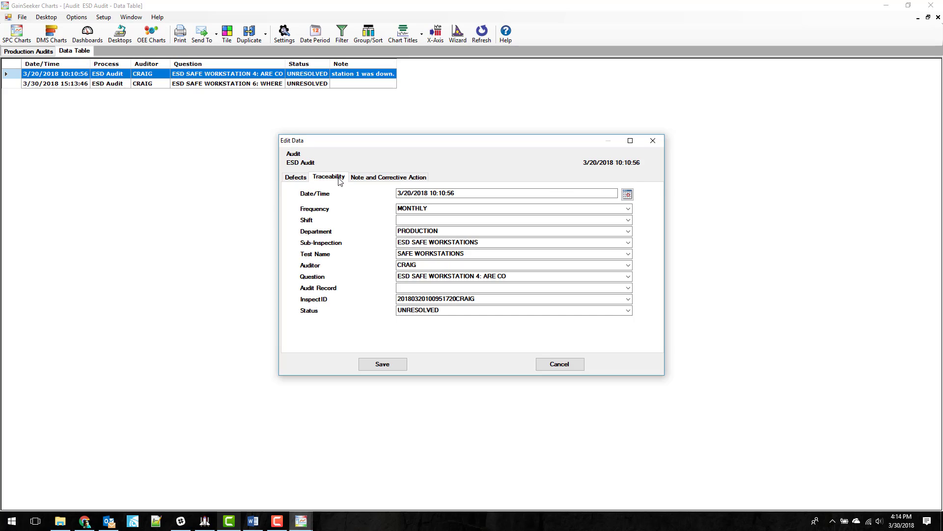
pyautogui.click(511, 310)
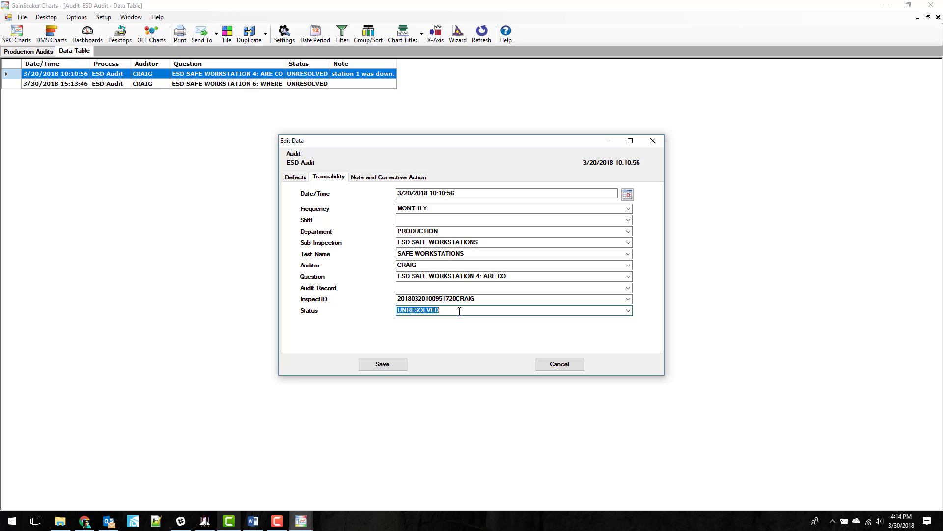
pyautogui.write('RESOLVE')
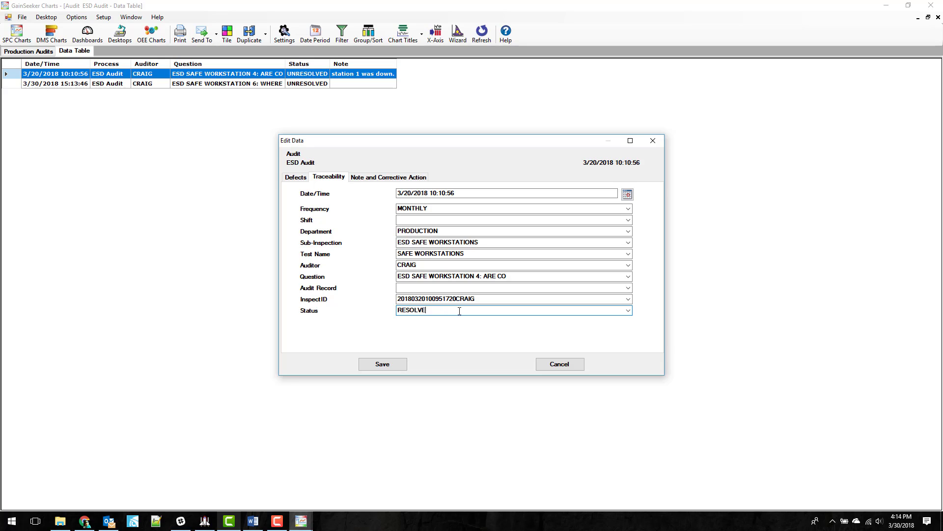
pyautogui.write('D')
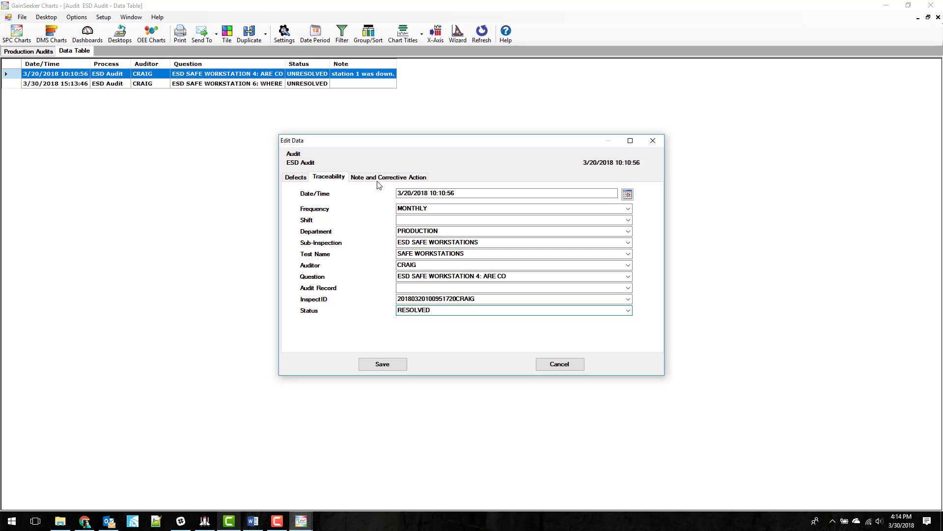
# Enter the corrective note 'We took care of this issue.'.
pyautogui.click(388, 177)
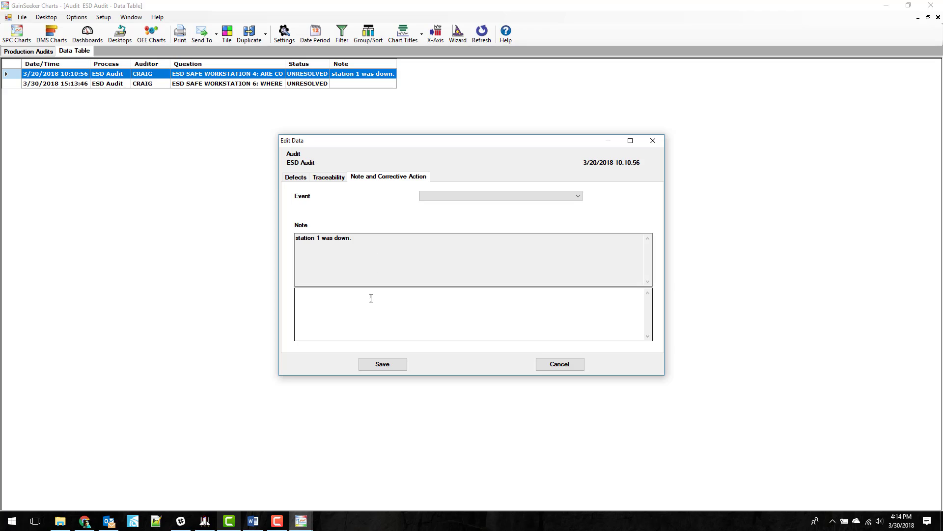
pyautogui.write('We took care of th')
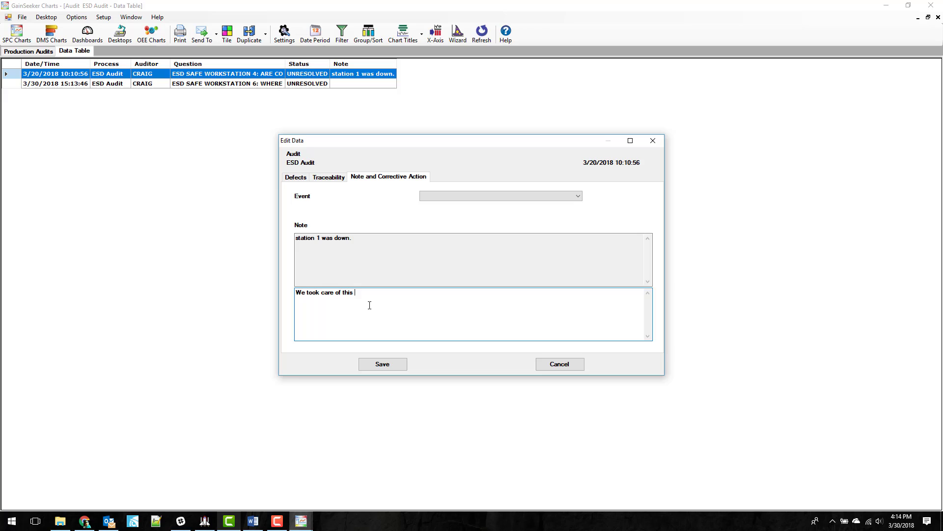
pyautogui.write('issue')
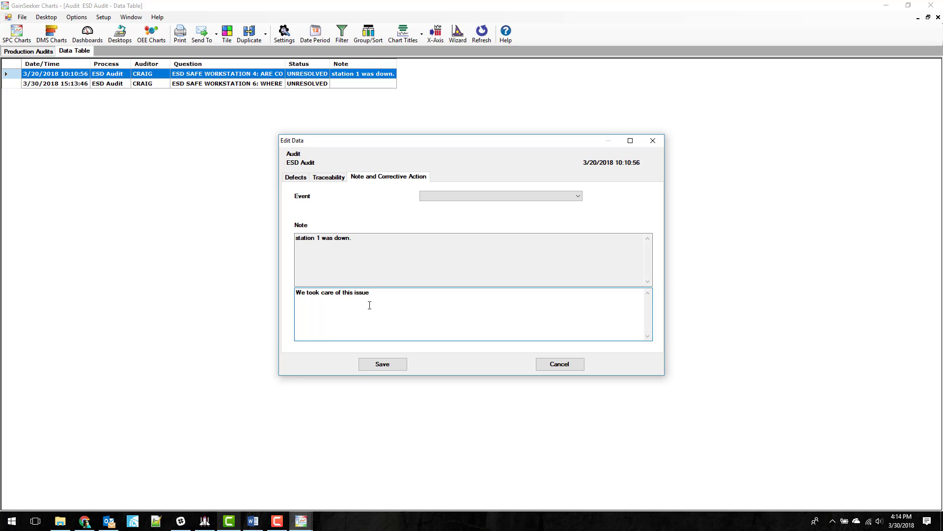
pyautogui.write('.')
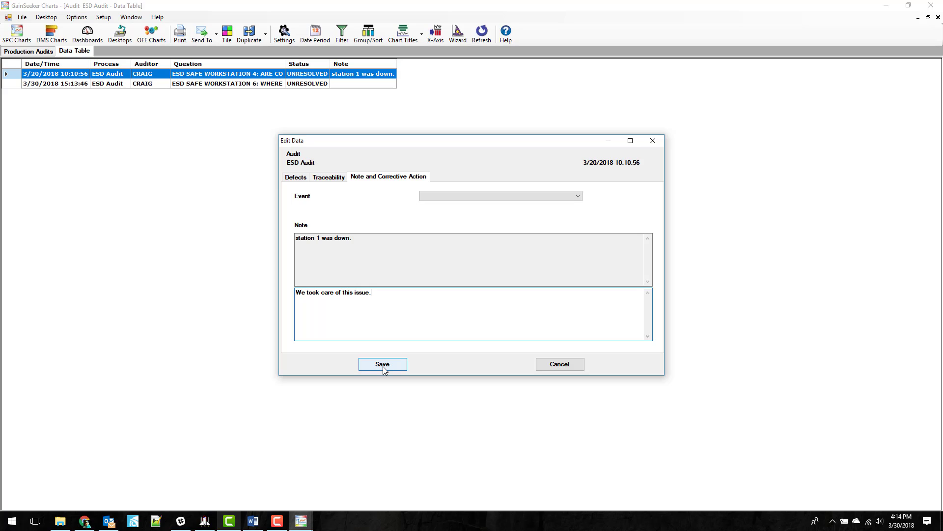
# Save the Edit Data changes so the 3/20/2018 issue reads RESOLVED with its note.
pyautogui.click(382, 364)
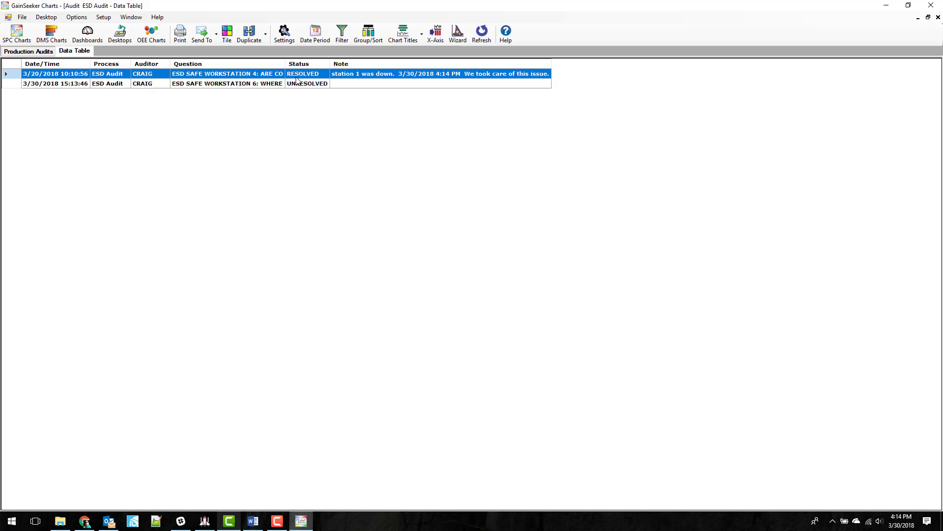
pyautogui.moveTo(445, 78)
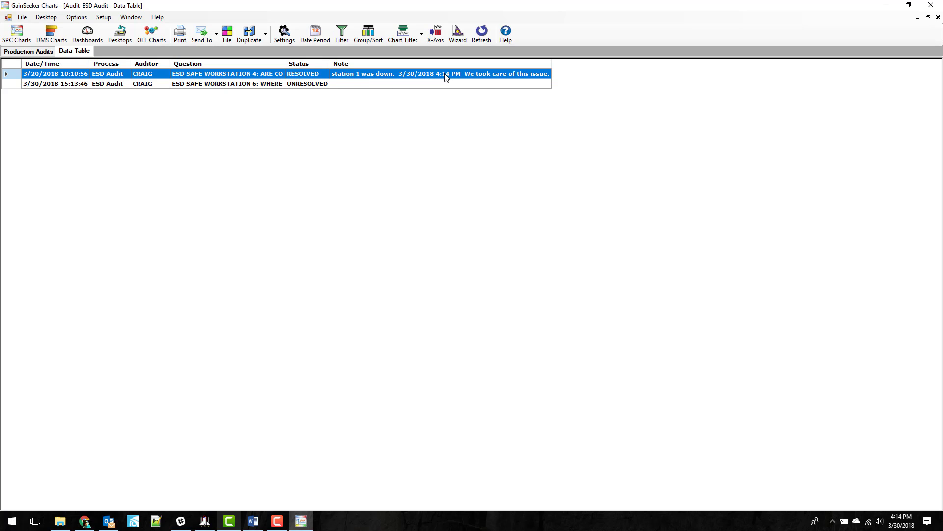
pyautogui.moveTo(429, 141)
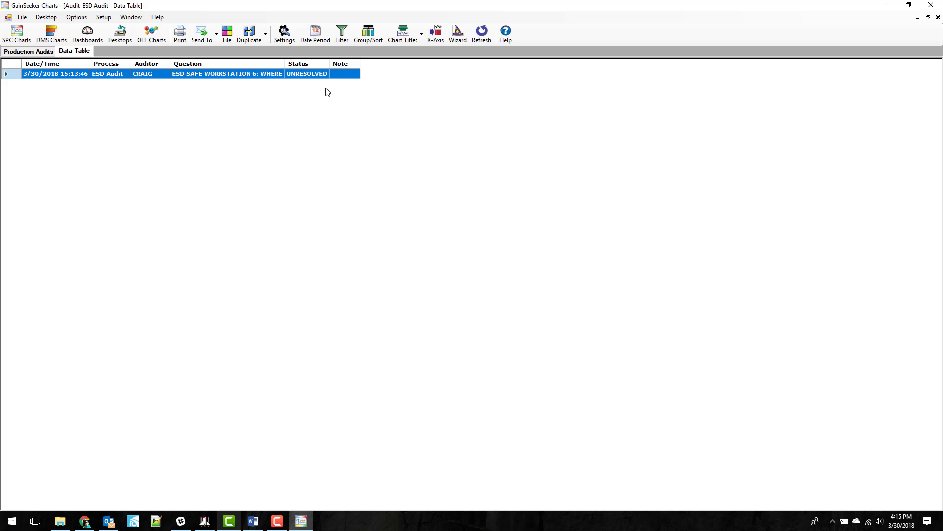
pyautogui.moveTo(391, 97)
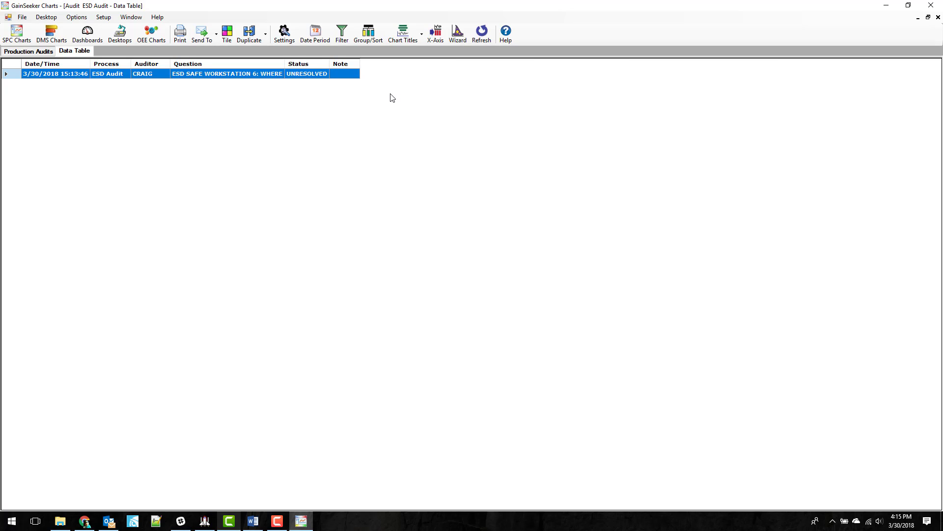
# Close the ESD issues Data Table tab to return to Production Audits.
pyautogui.rightClick(75, 51)
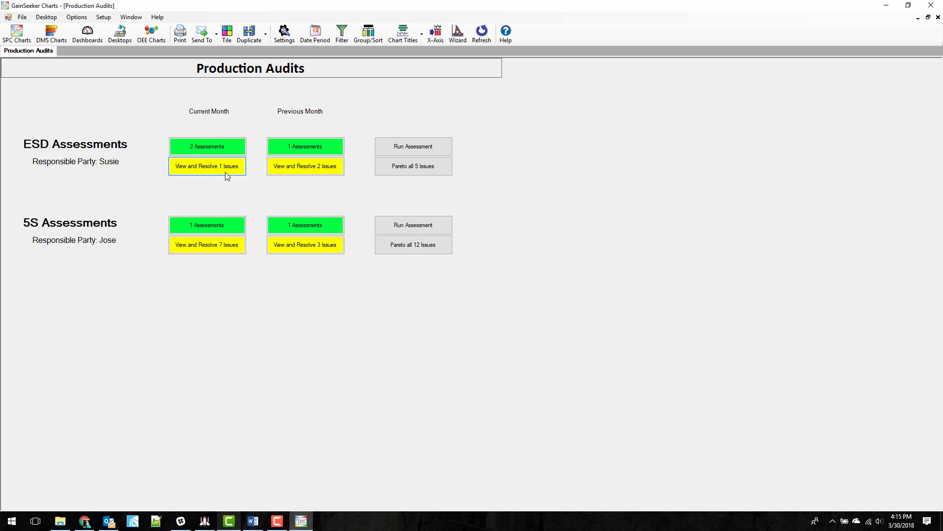
pyautogui.moveTo(223, 195)
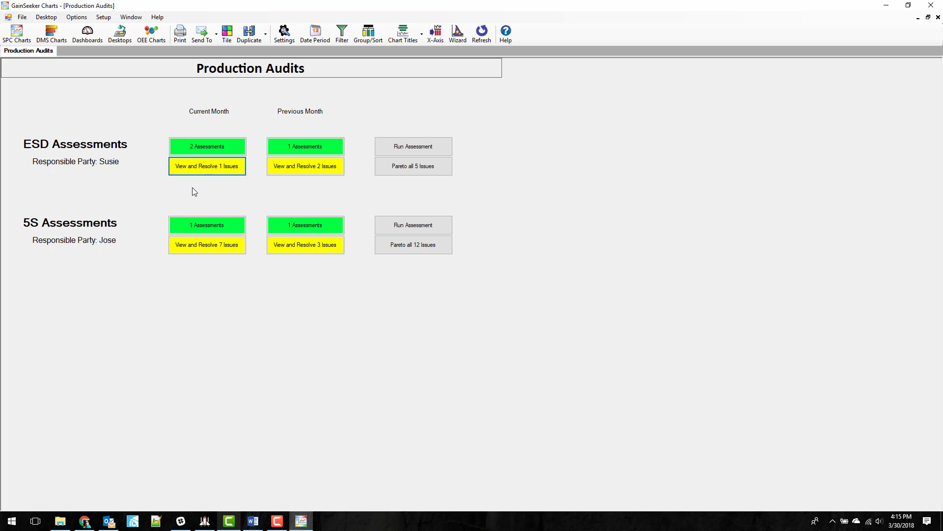
pyautogui.click(206, 166)
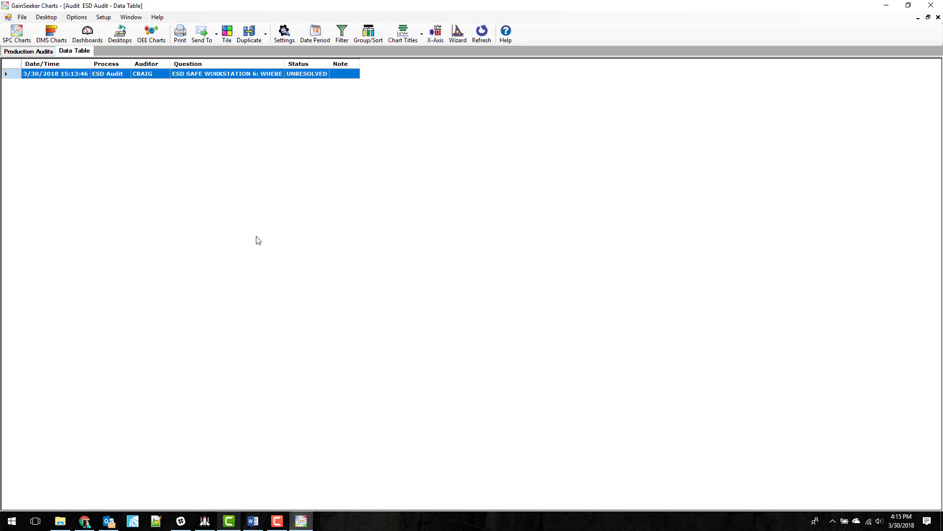
pyautogui.moveTo(183, 81)
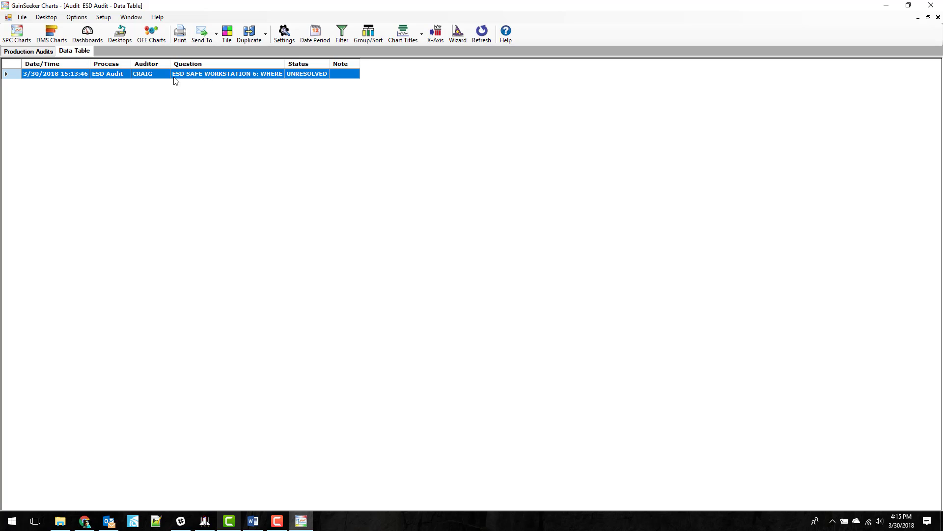
pyautogui.moveTo(223, 77)
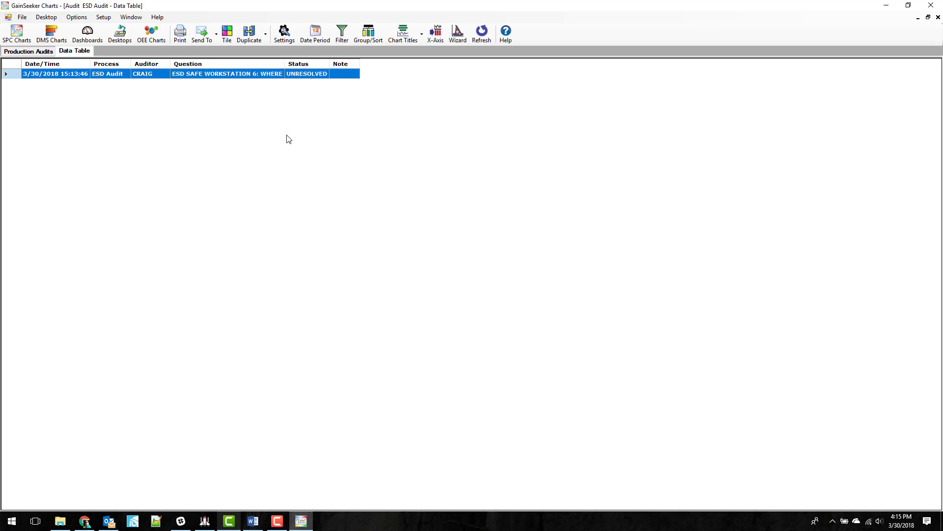
pyautogui.rightClick(74, 50)
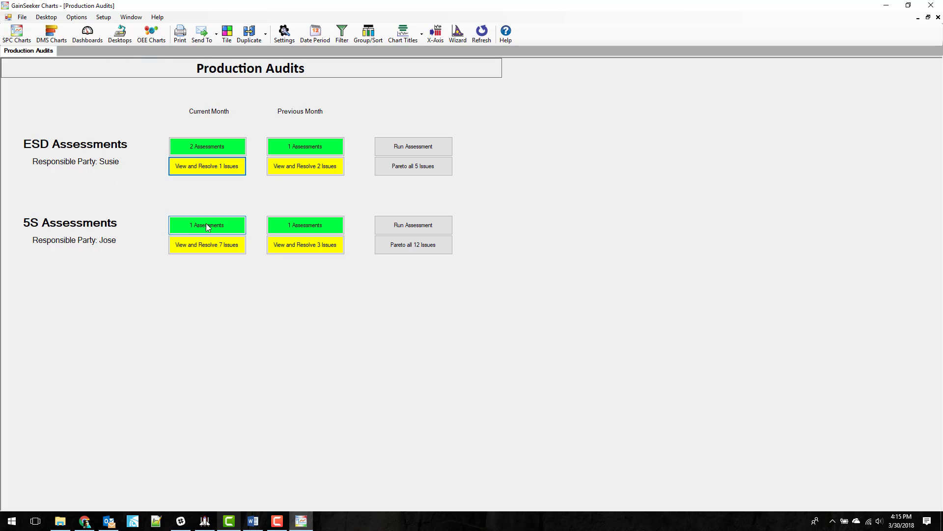
pyautogui.moveTo(394, 210)
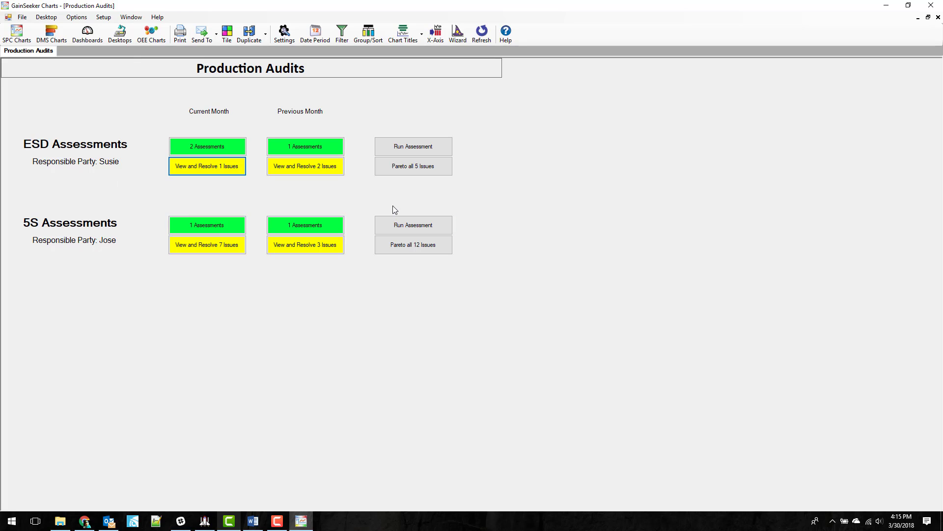
pyautogui.moveTo(440, 198)
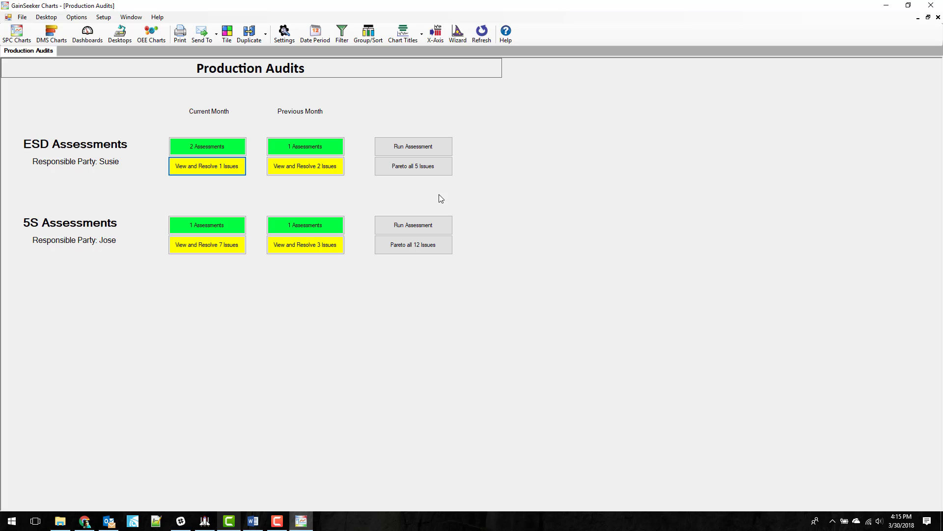
pyautogui.moveTo(435, 199)
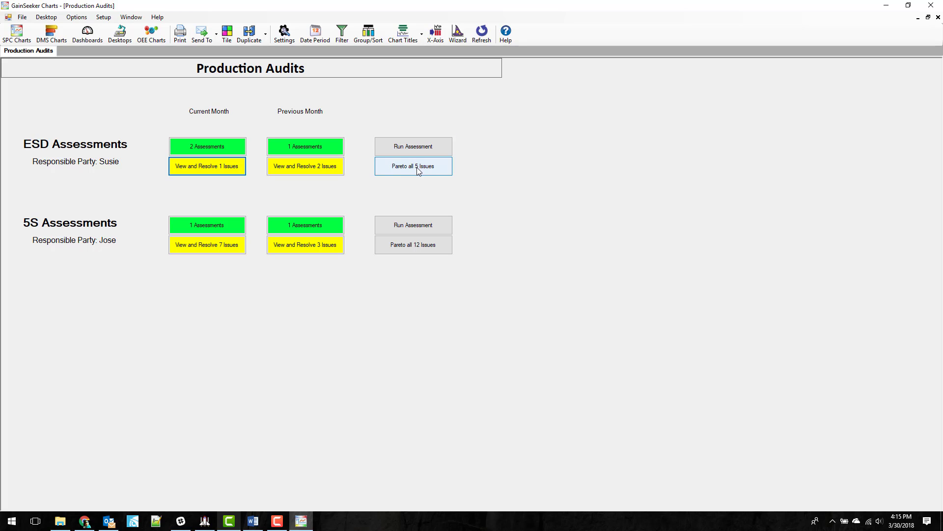
pyautogui.moveTo(431, 182)
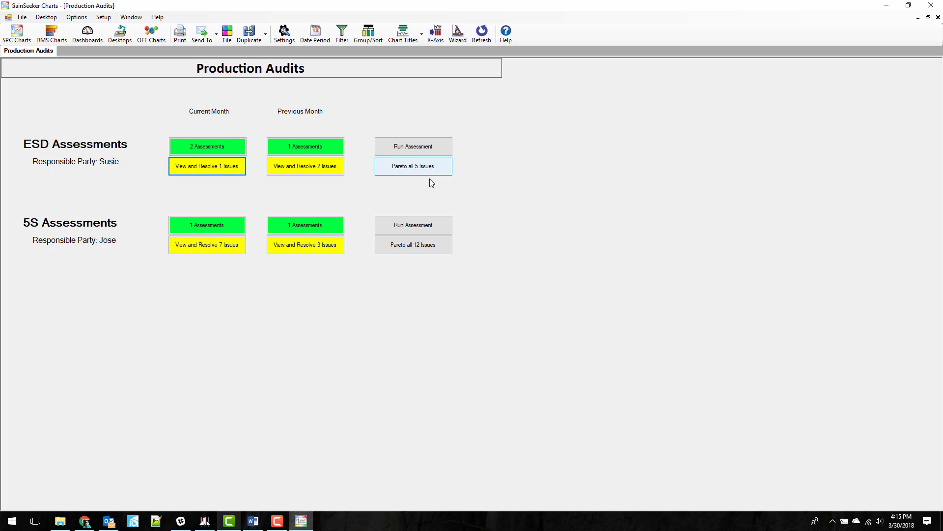
pyautogui.moveTo(420, 174)
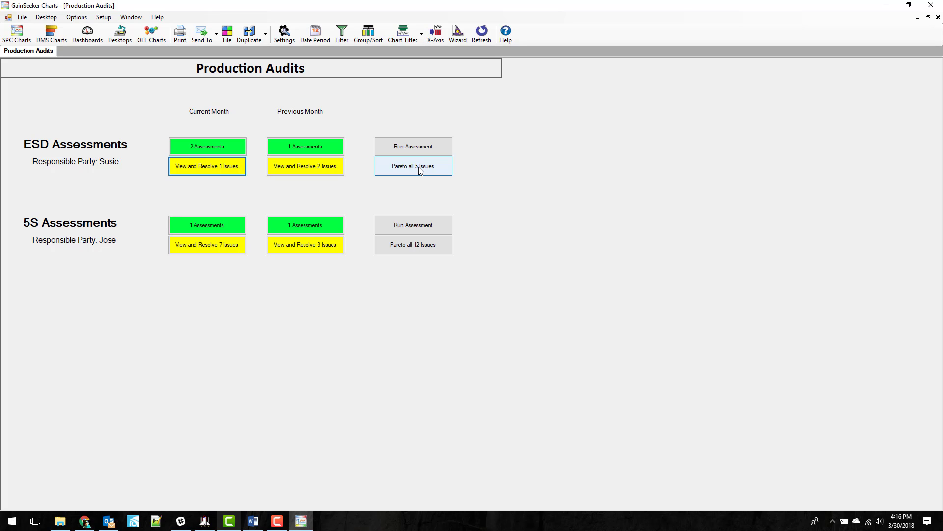
# Chart all five ESD defects as a Pareto: Safe Workstations 4, Other 1.
pyautogui.click(928, 18)
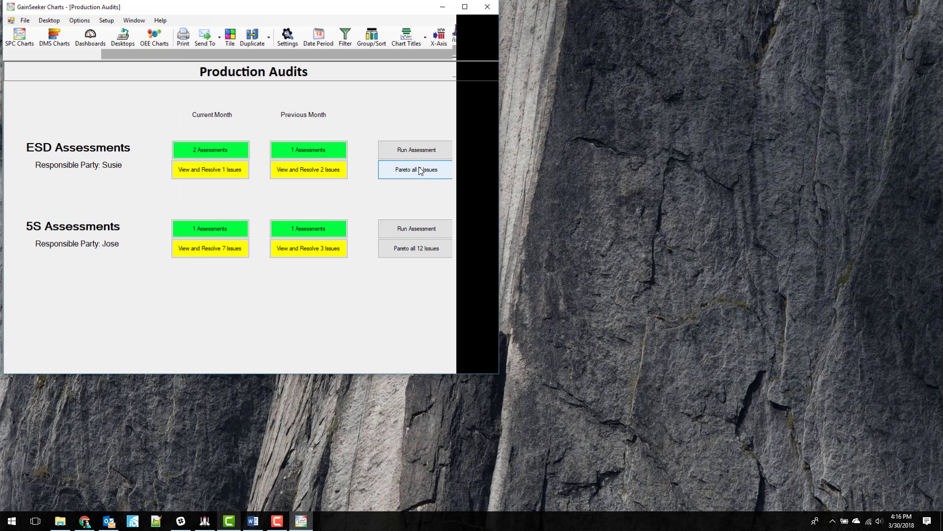
pyautogui.click(415, 169)
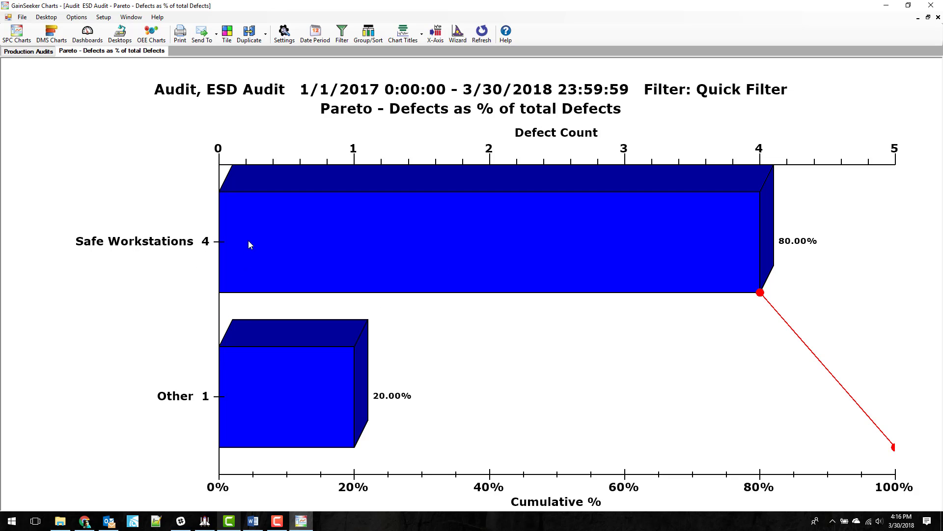
pyautogui.moveTo(158, 253)
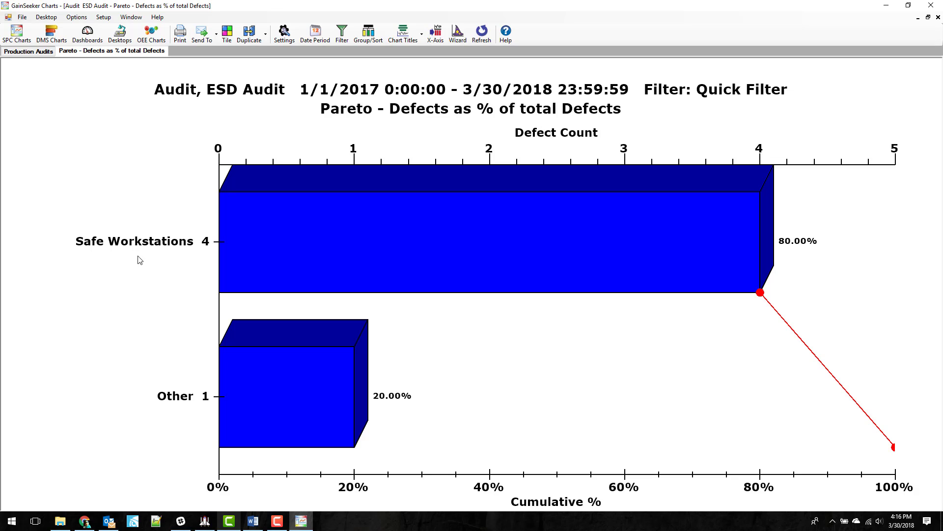
pyautogui.moveTo(220, 257)
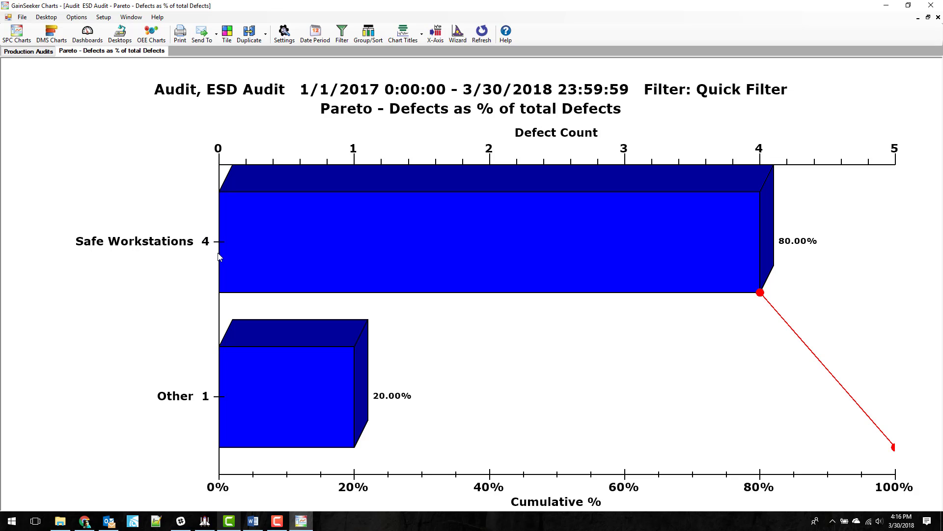
pyautogui.moveTo(206, 416)
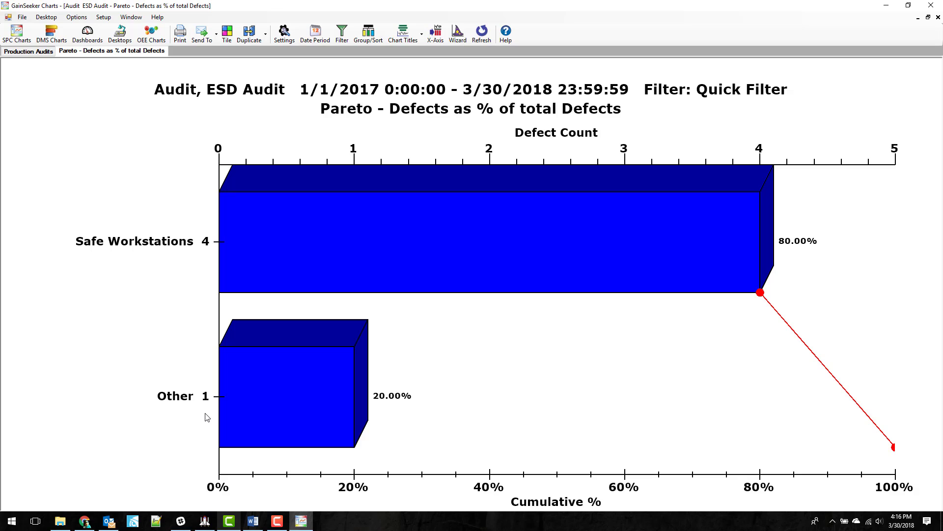
pyautogui.moveTo(202, 406)
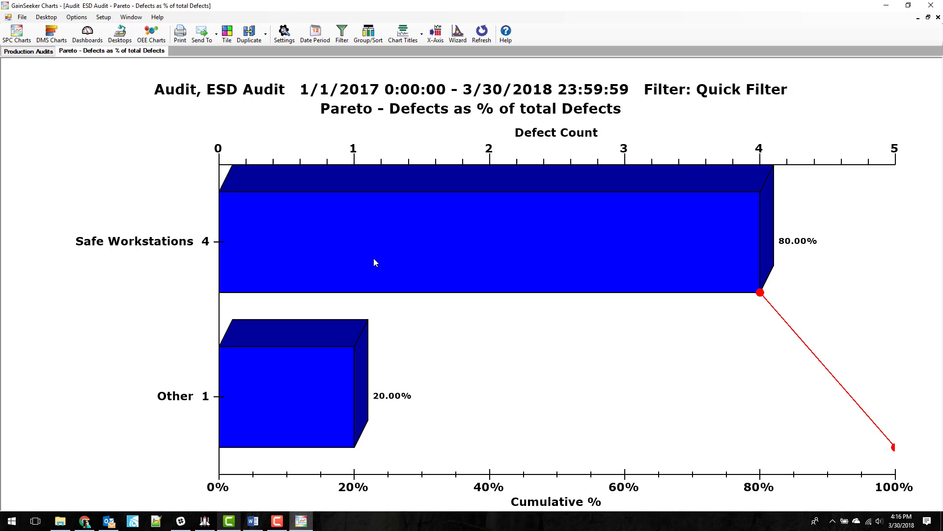
pyautogui.moveTo(380, 254)
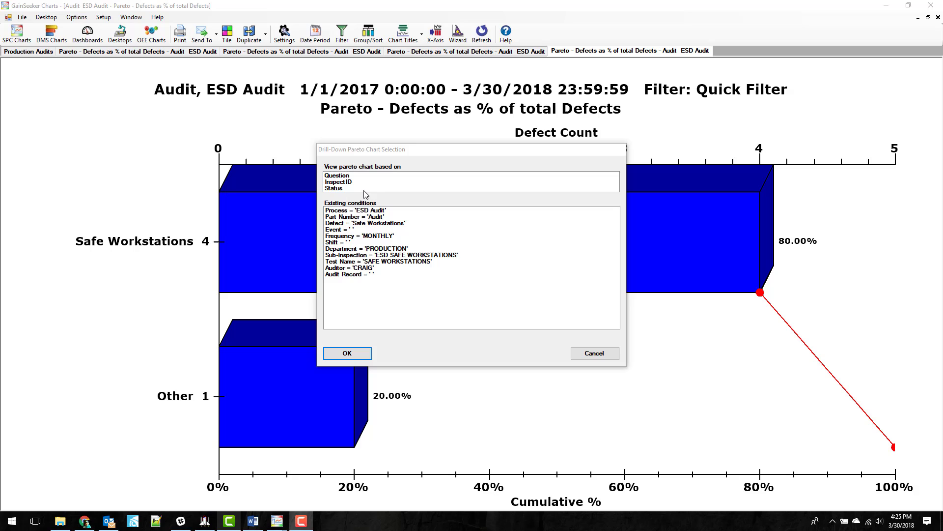
# Drill Safe Workstations down by Status, then drill into the UNRESOLVED bar.
pyautogui.click(333, 187)
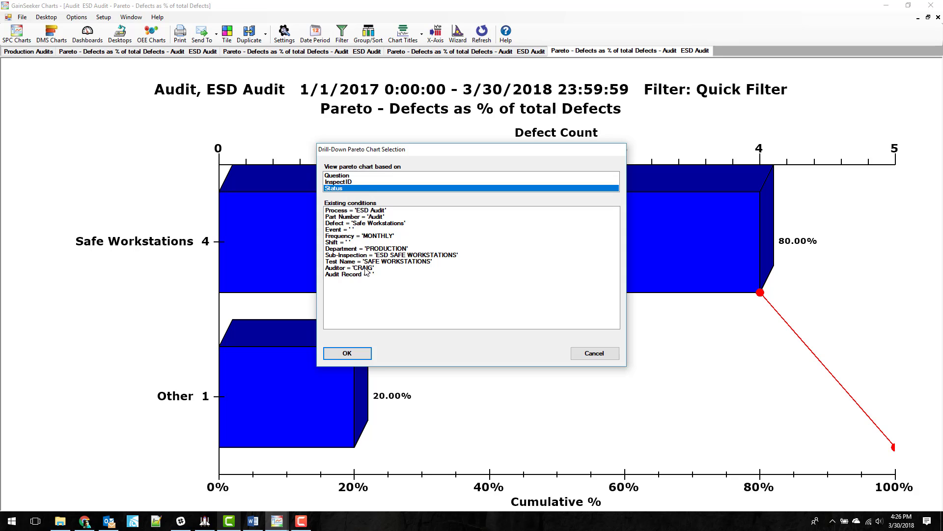
pyautogui.click(347, 353)
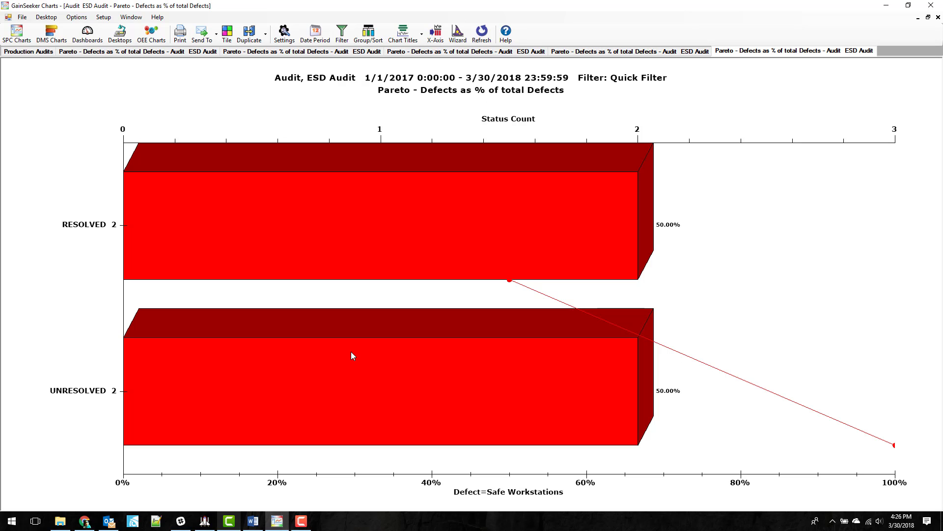
pyautogui.moveTo(106, 375)
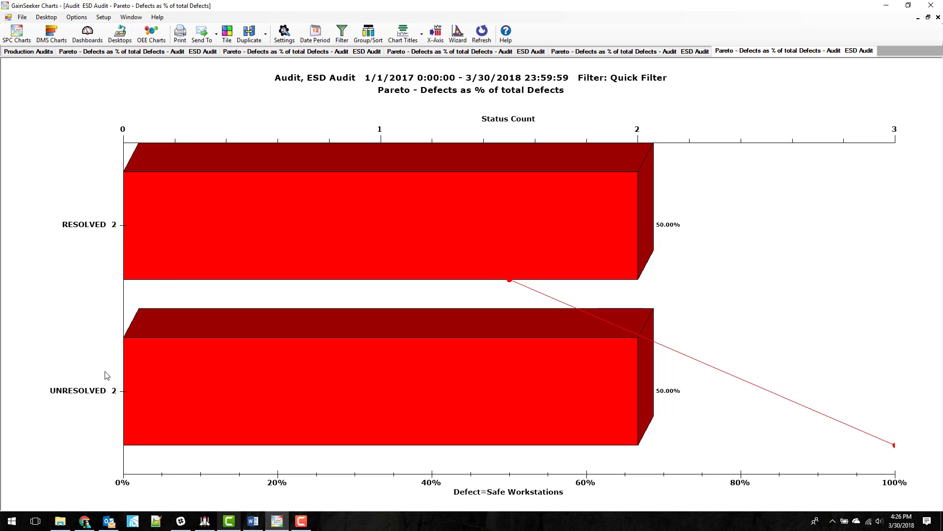
pyautogui.moveTo(225, 402)
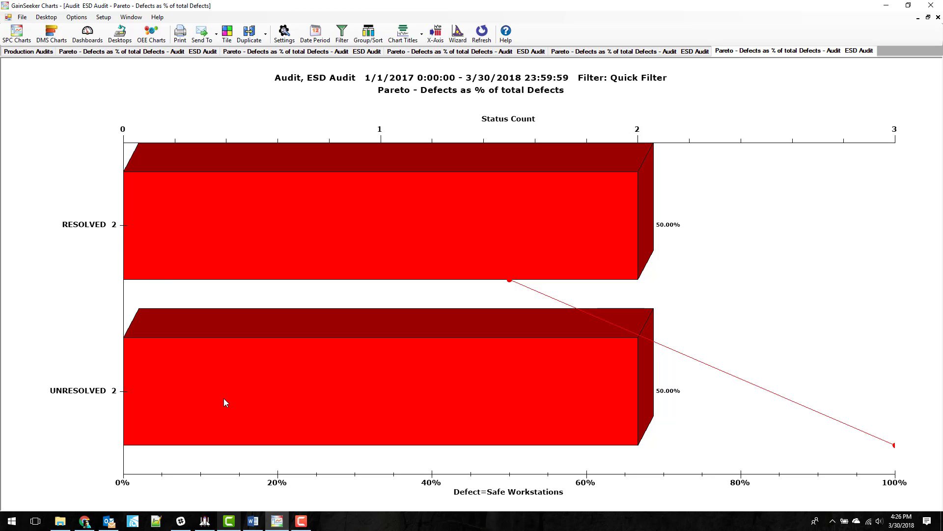
pyautogui.doubleClick(228, 392)
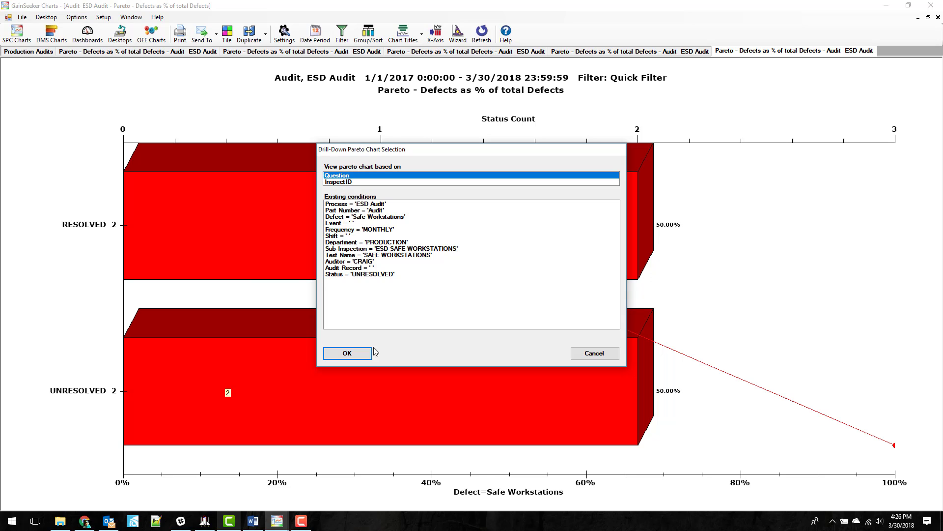
# Chart unresolved issues by Question (workstations 5 and 6), then go back to Production Audits.
pyautogui.click(346, 354)
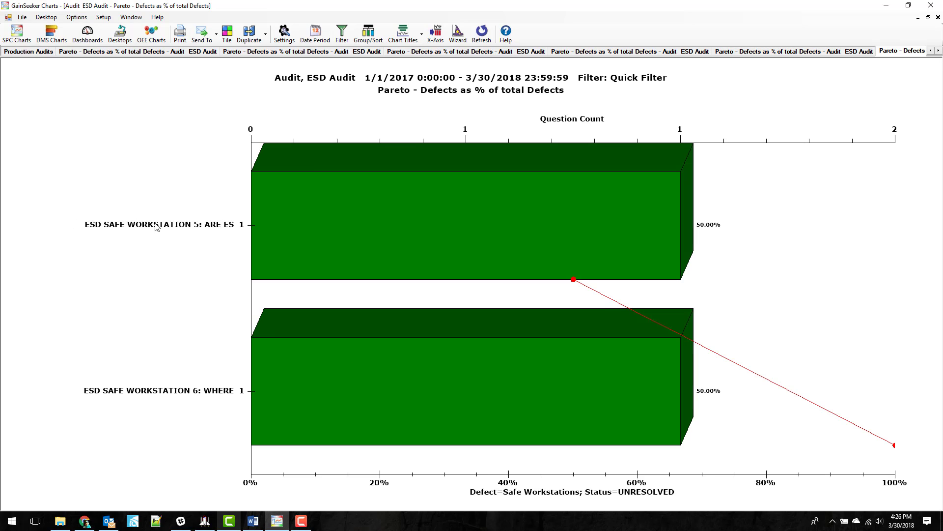
pyautogui.moveTo(173, 420)
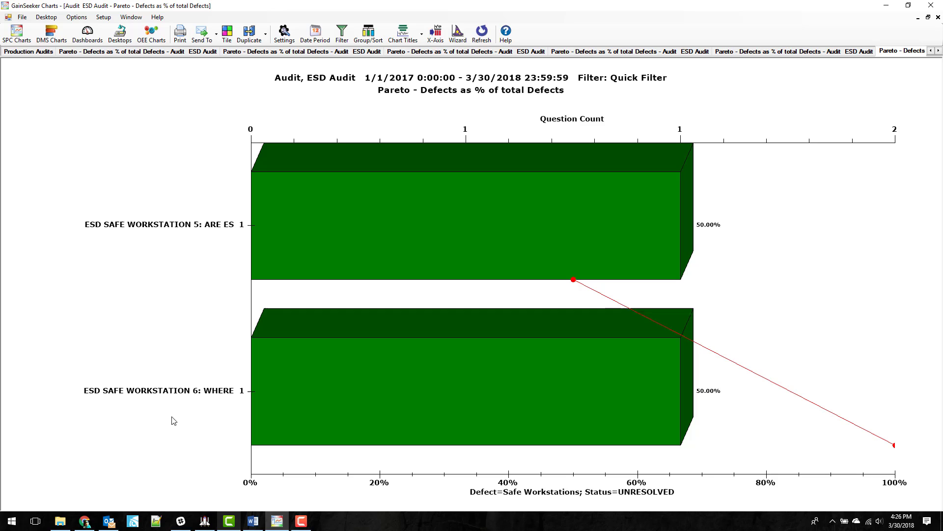
pyautogui.click(28, 51)
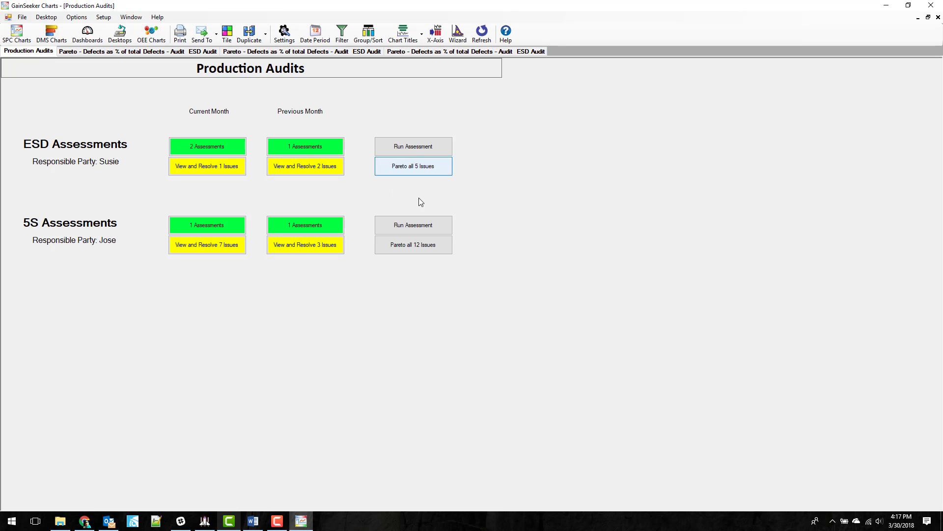
pyautogui.moveTo(432, 172)
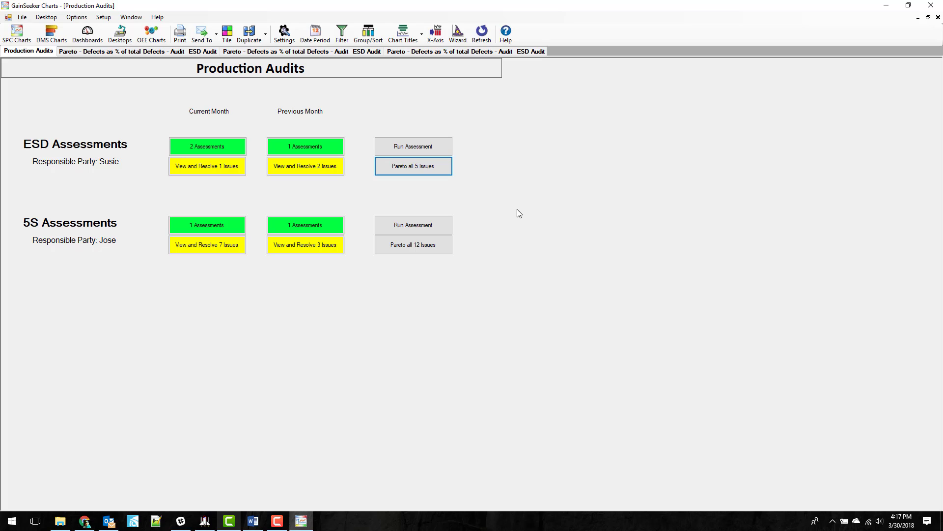
pyautogui.moveTo(139, 110)
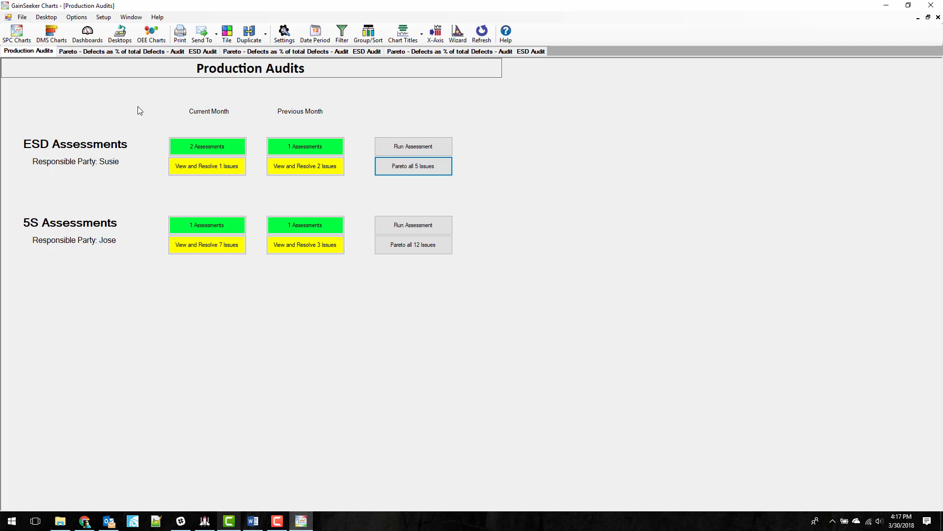
pyautogui.moveTo(103, 104)
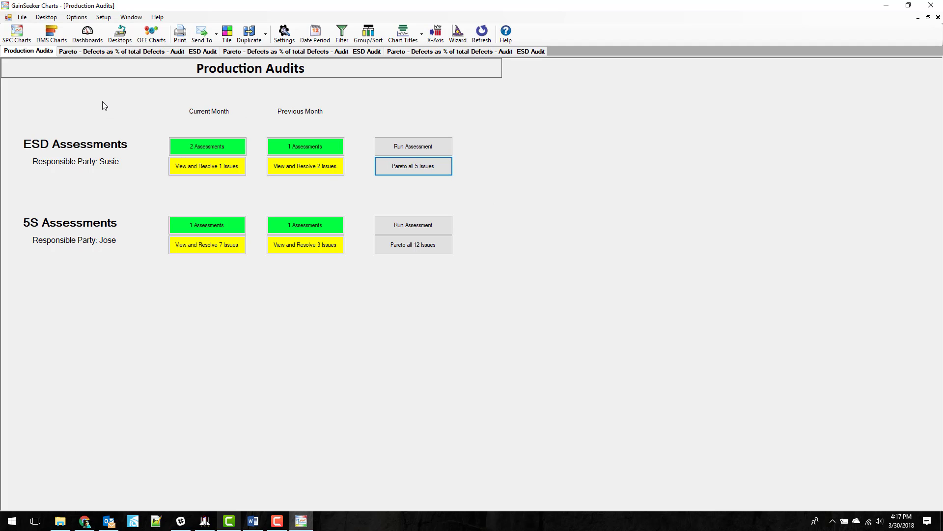